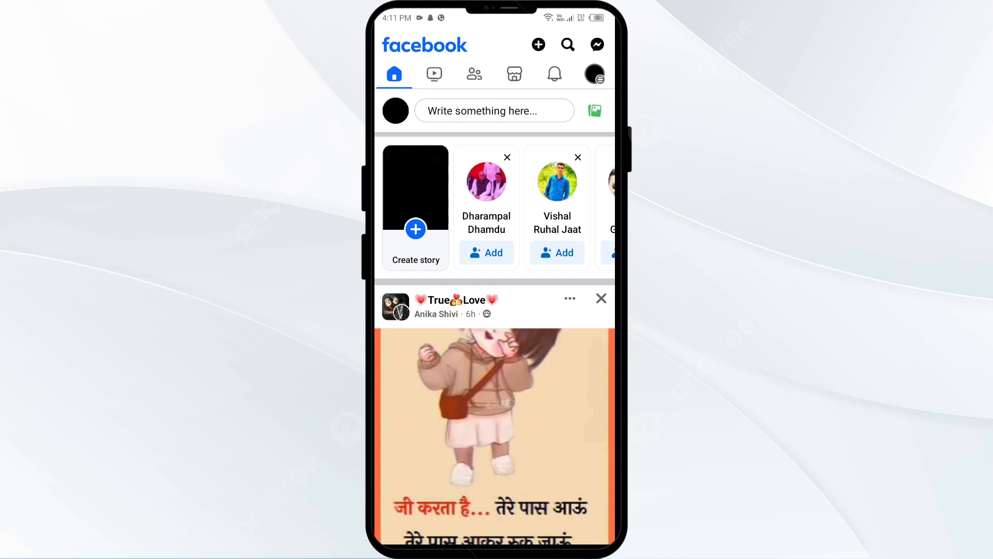
# - Reach Facebook's Notification Settings page via the profile menu and Settings & privacy
pyautogui.click(595, 73)
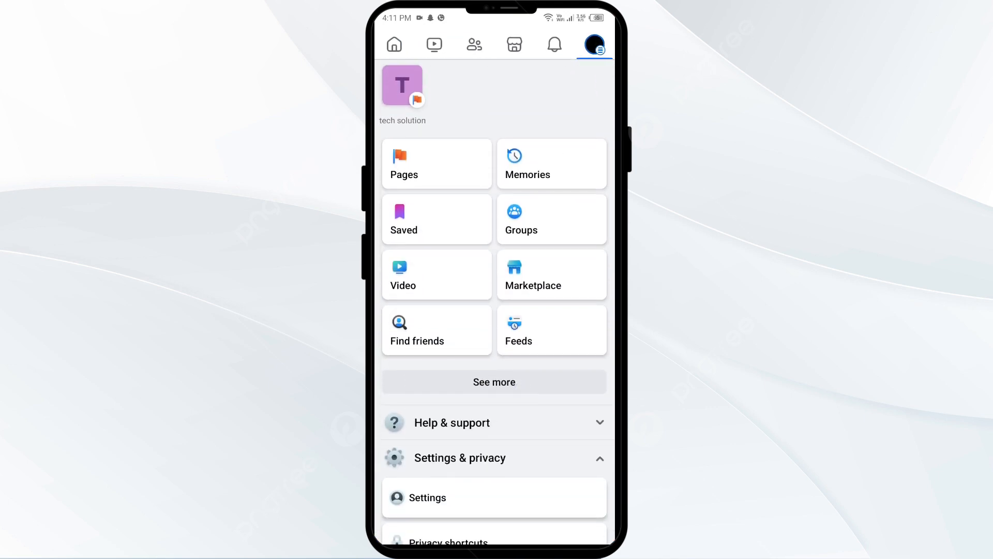
pyautogui.scroll(-3)
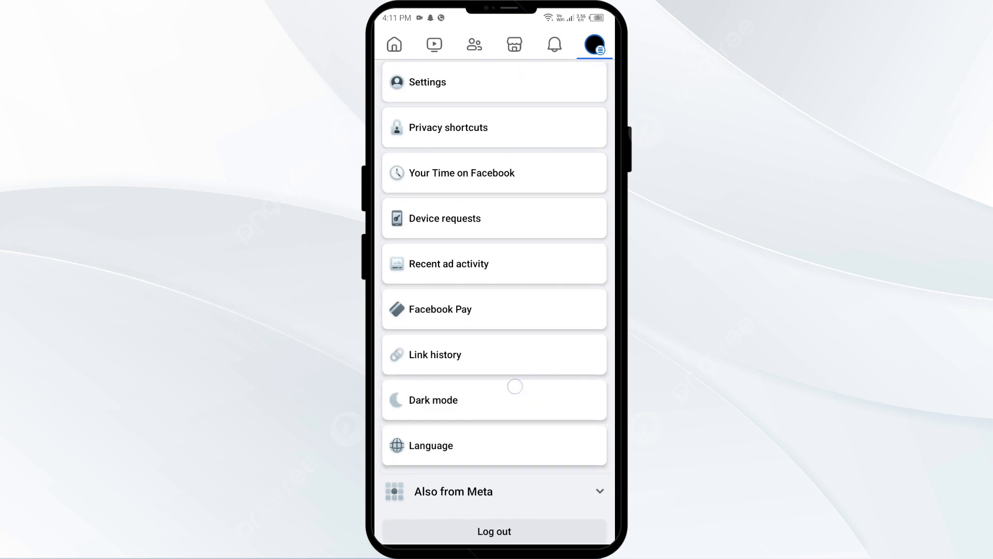
pyautogui.scroll(-3)
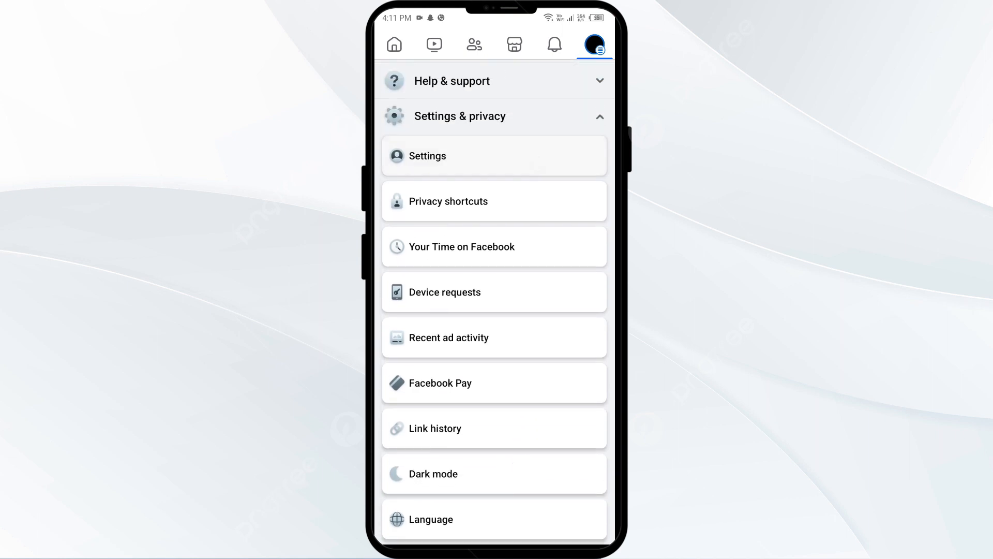
pyautogui.click(426, 155)
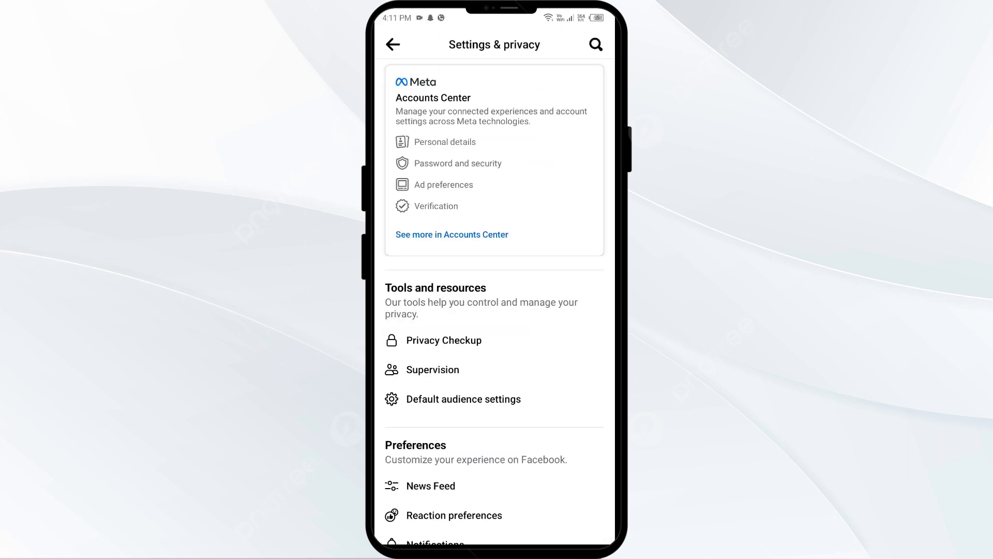
pyautogui.scroll(-3)
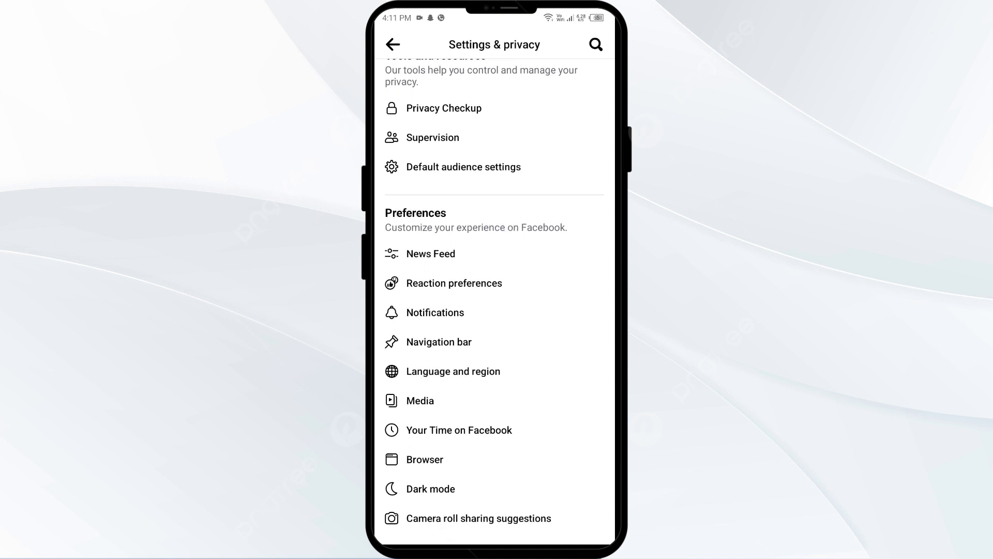
pyautogui.click(434, 312)
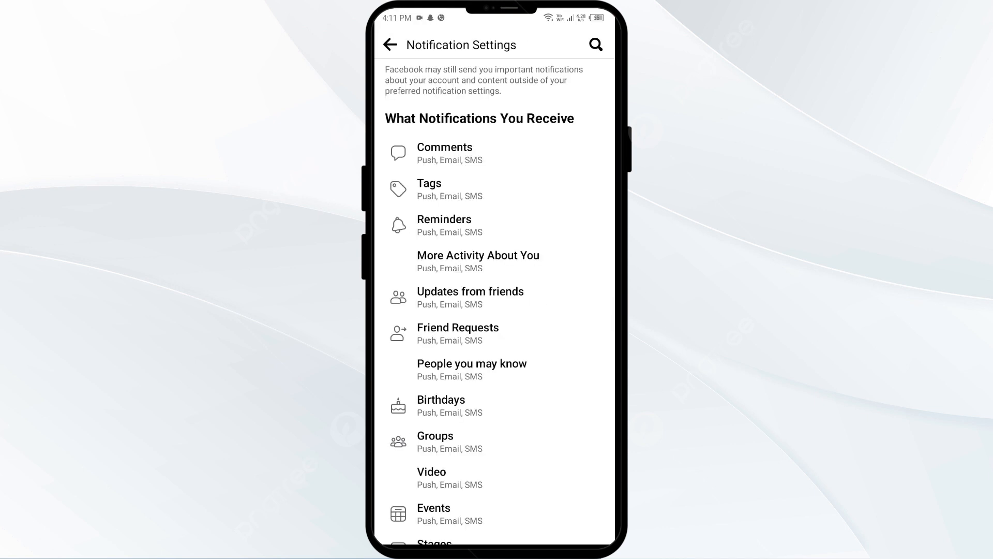
pyautogui.scroll(-3)
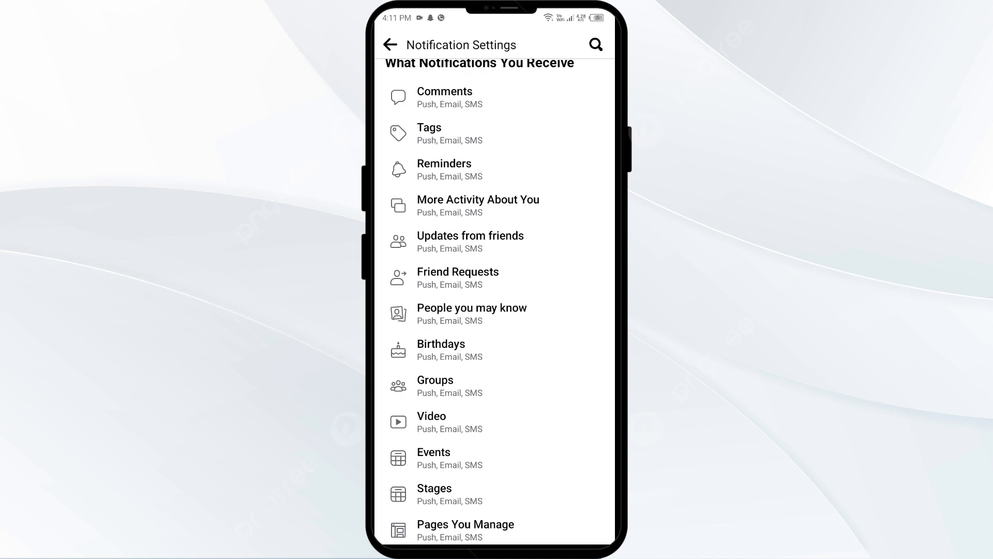
# - Confirm Birthdays notifications are on for push, email and SMS, then go home
pyautogui.click(441, 344)
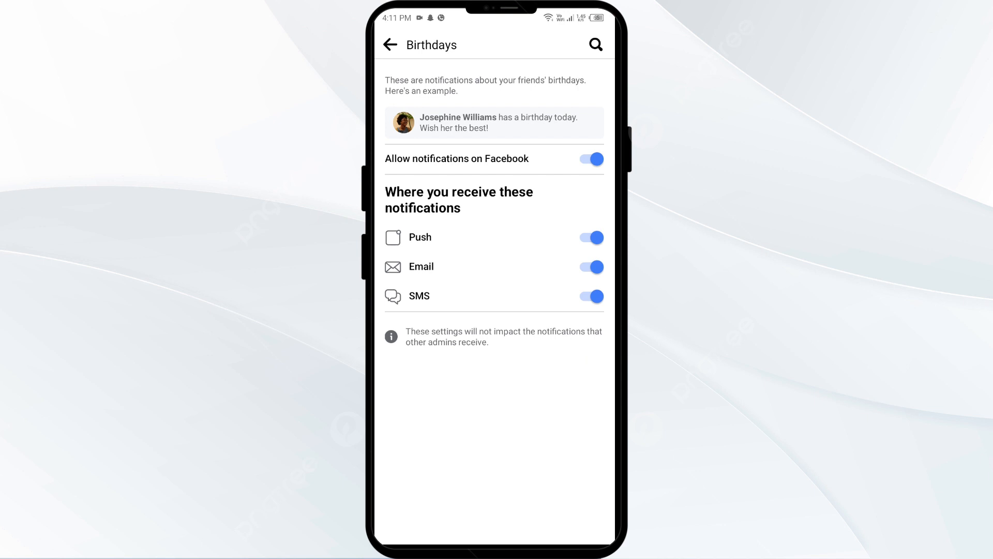
pyautogui.click(391, 44)
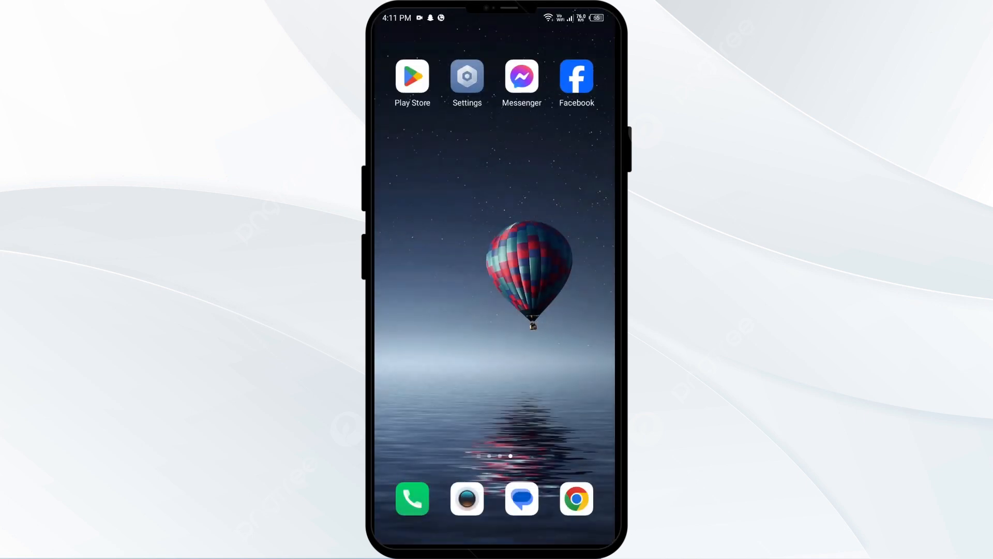
# - Allow Facebook to send notifications from its app info page in Android Settings, then go home
pyautogui.click(467, 75)
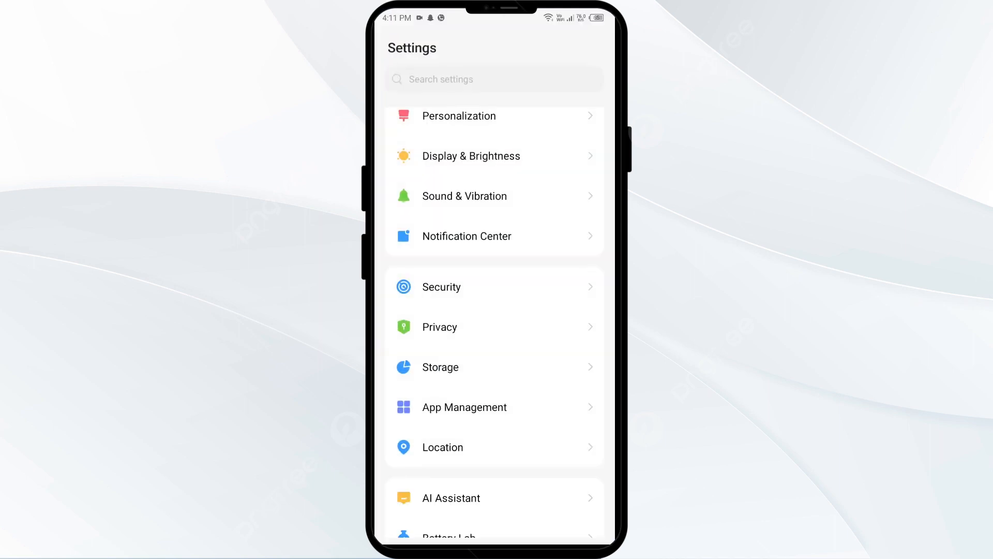
pyautogui.click(464, 408)
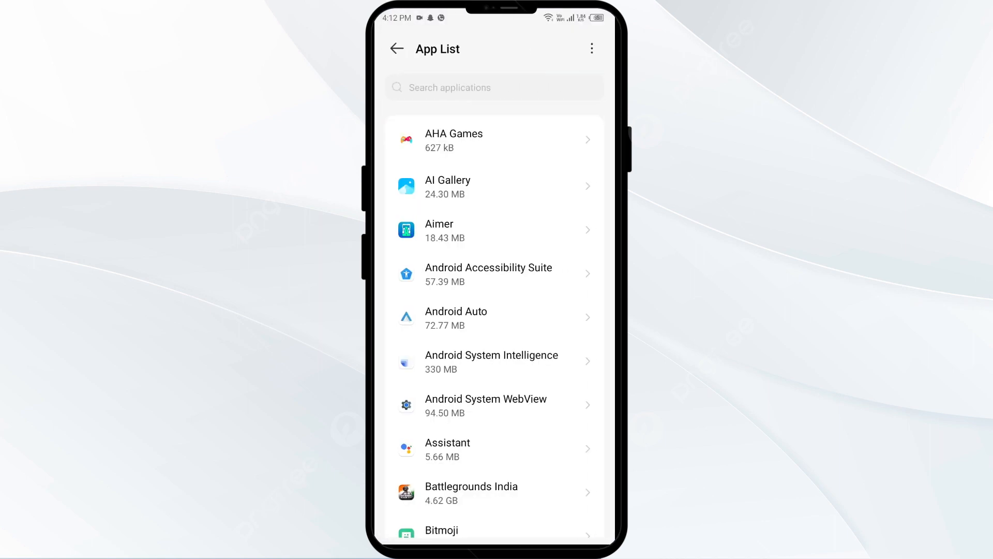
pyautogui.scroll(-3)
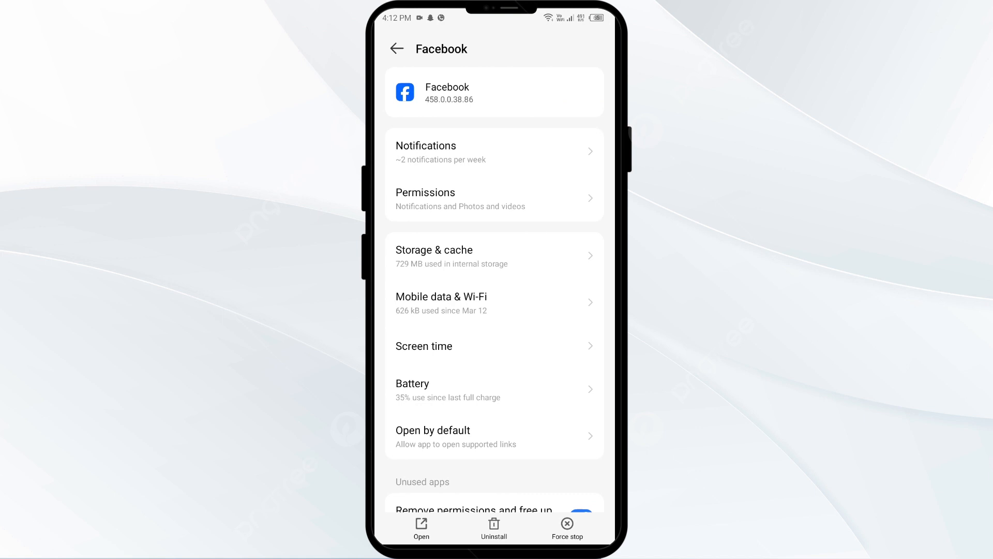
pyautogui.click(426, 151)
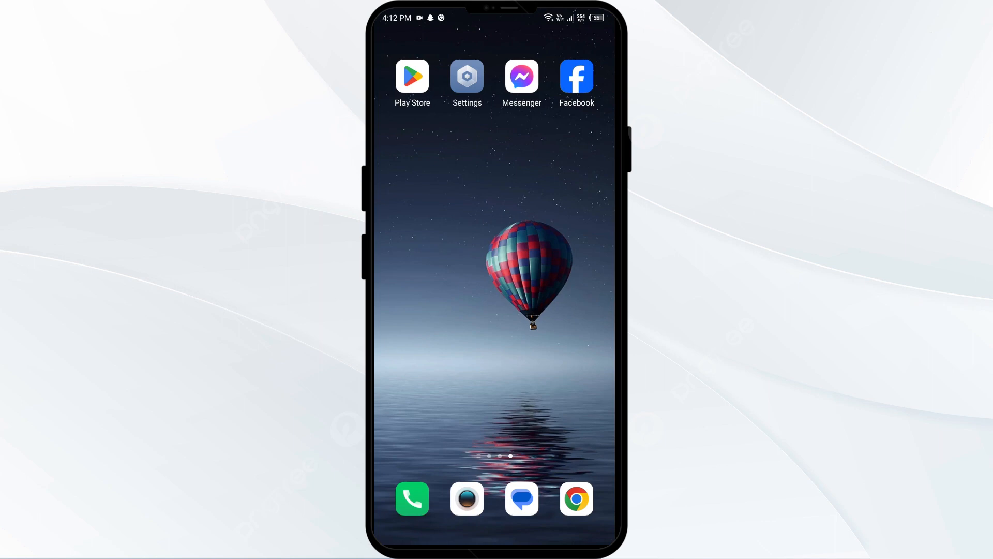
# - Launch Facebook and reach the Blocking page through Settings & privacy
pyautogui.click(576, 77)
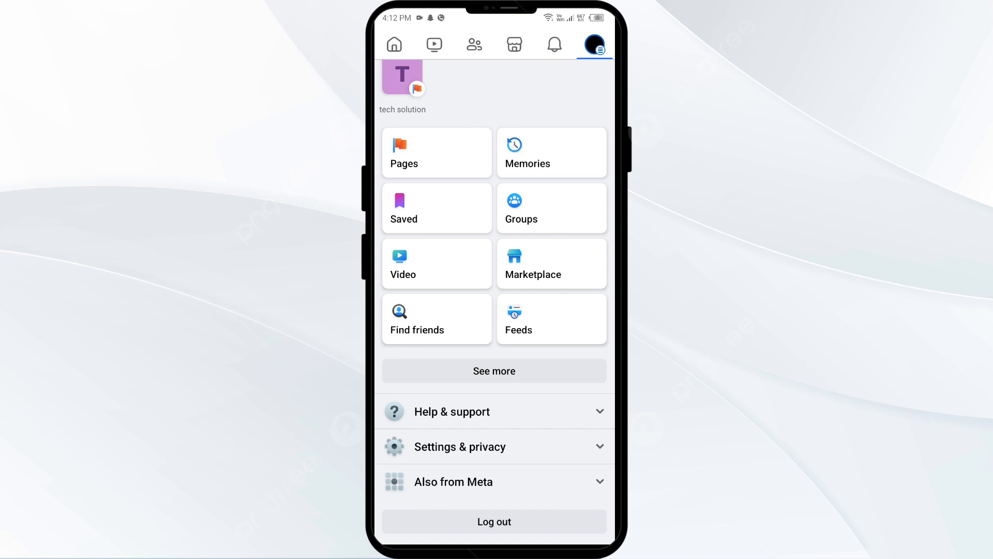
pyautogui.click(459, 447)
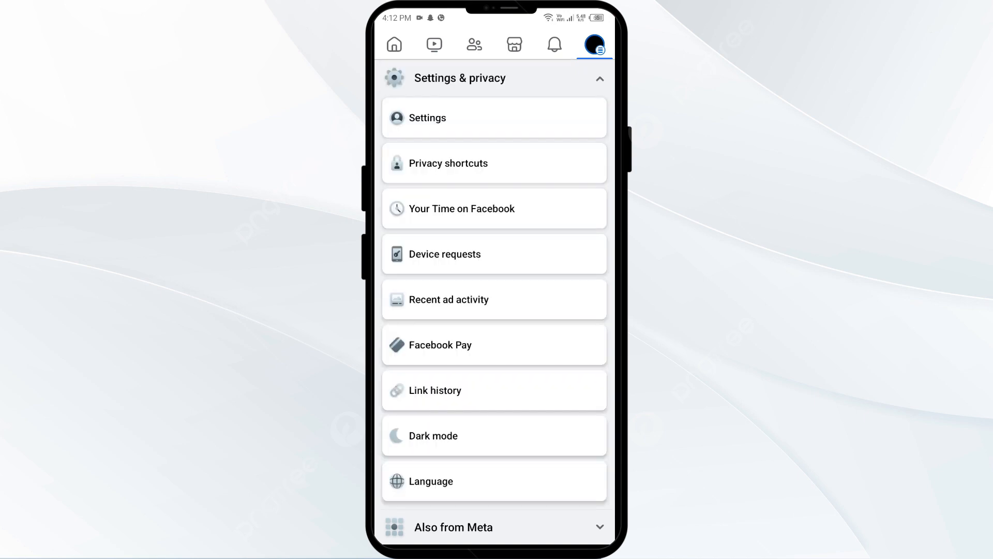
pyautogui.click(426, 117)
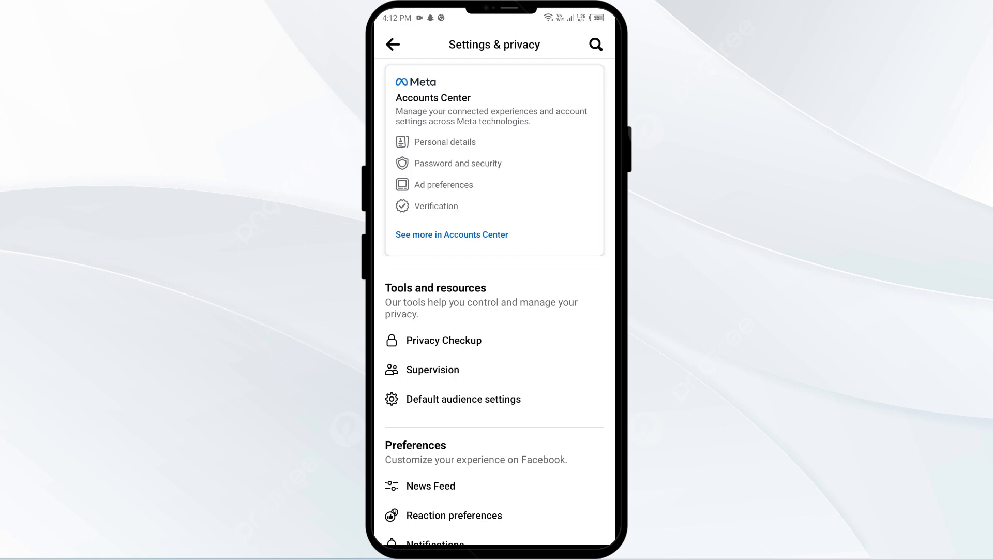
pyautogui.scroll(-3)
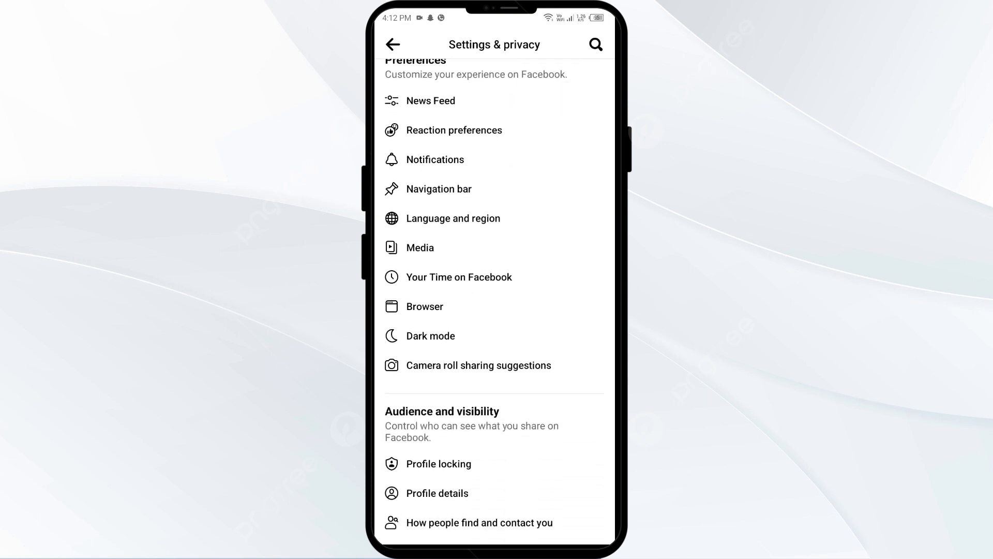
pyautogui.scroll(-3)
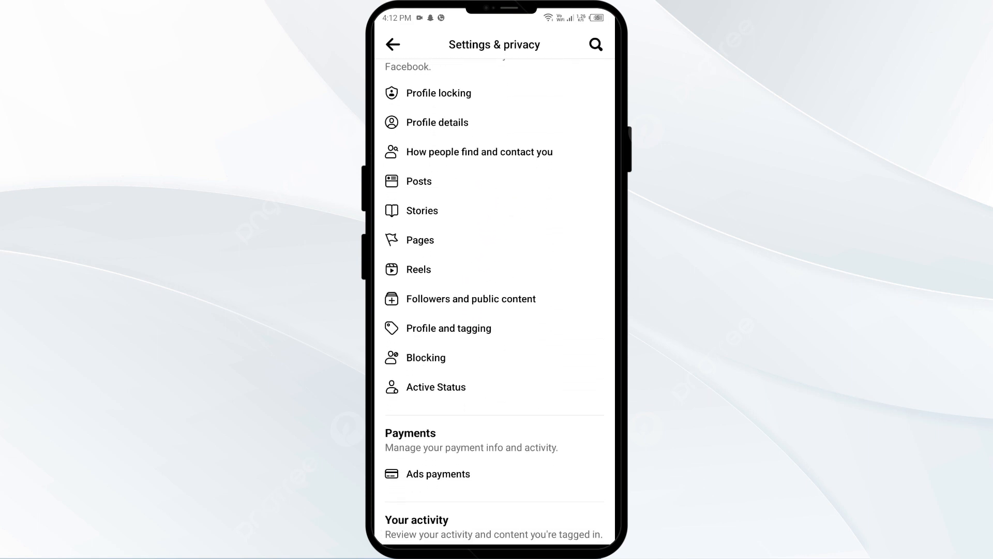
pyautogui.click(425, 357)
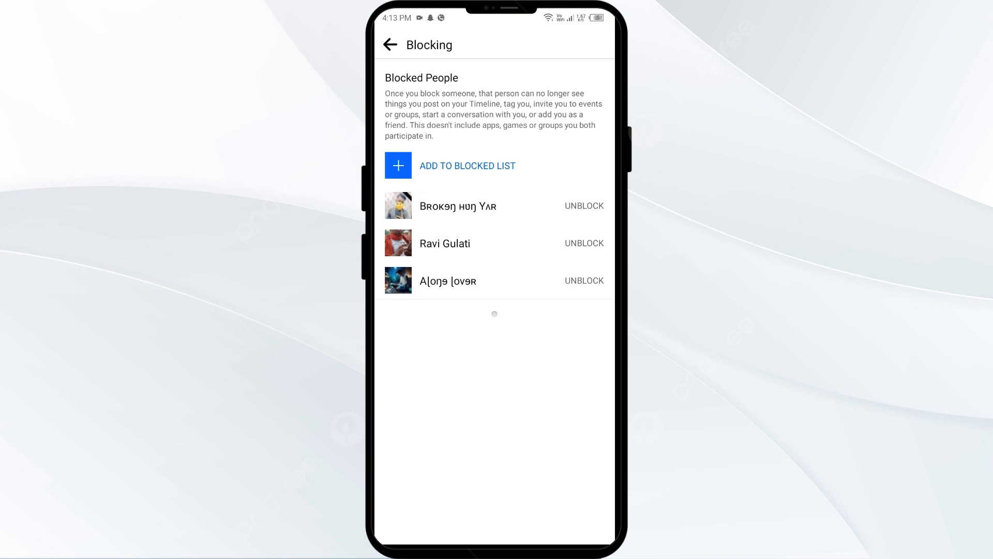
# - Unblock the first person so two remain on the blocked list, then go home
pyautogui.click(584, 206)
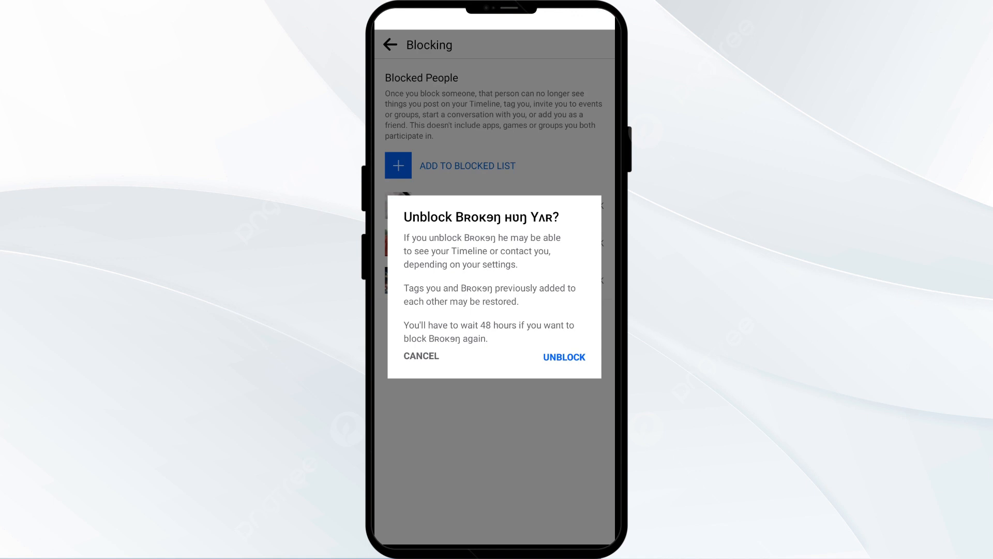
pyautogui.click(563, 357)
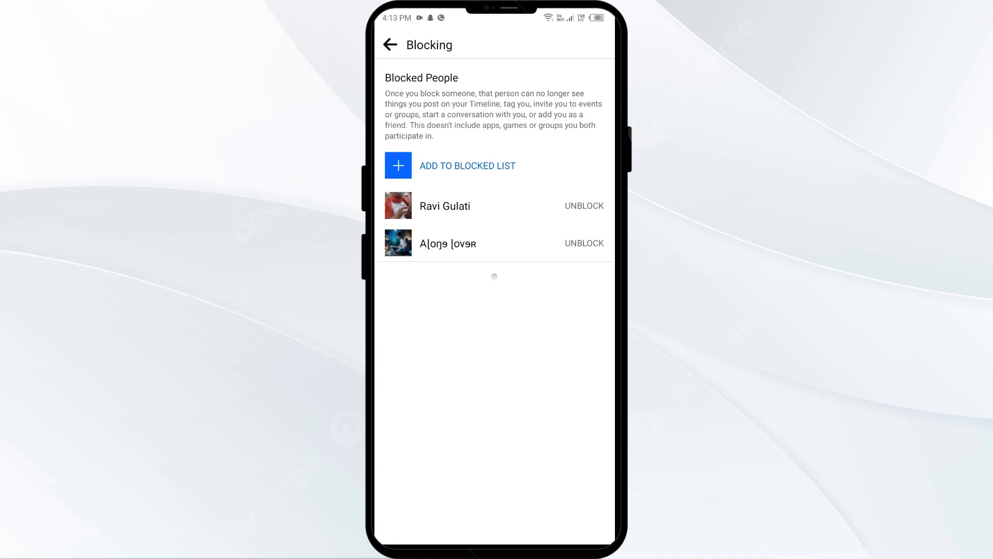
pyautogui.click(391, 45)
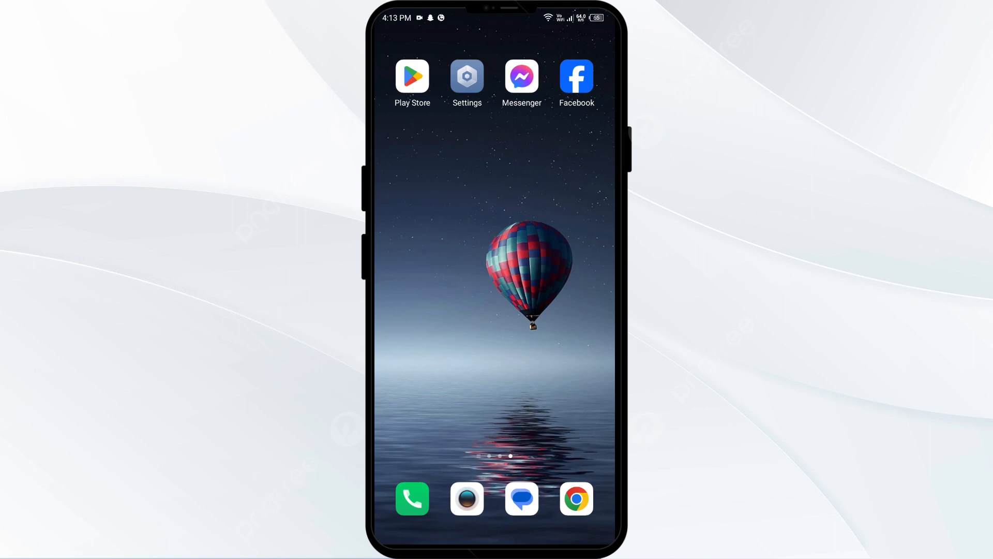
# - Force-stop Facebook from its app info page in Android Settings' app list
pyautogui.click(467, 76)
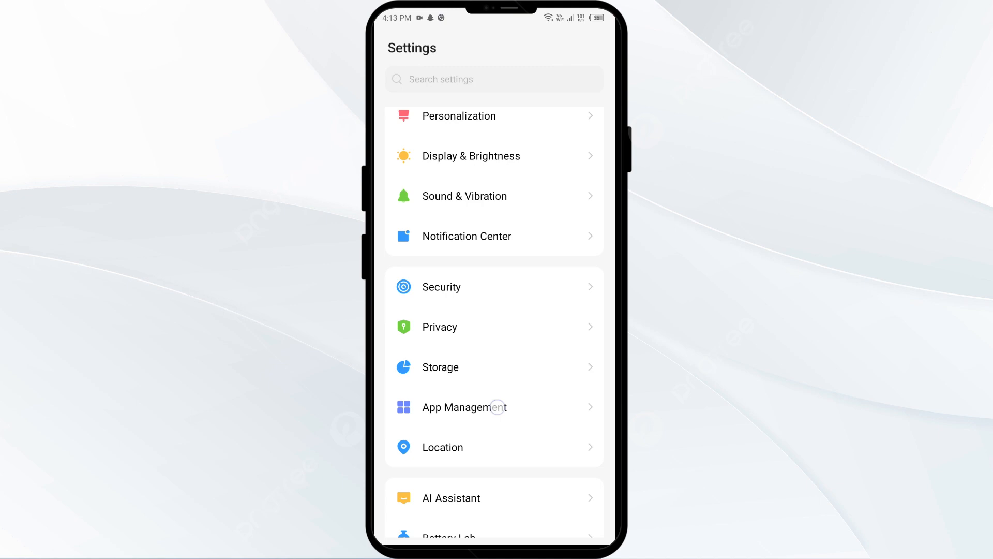
pyautogui.click(465, 407)
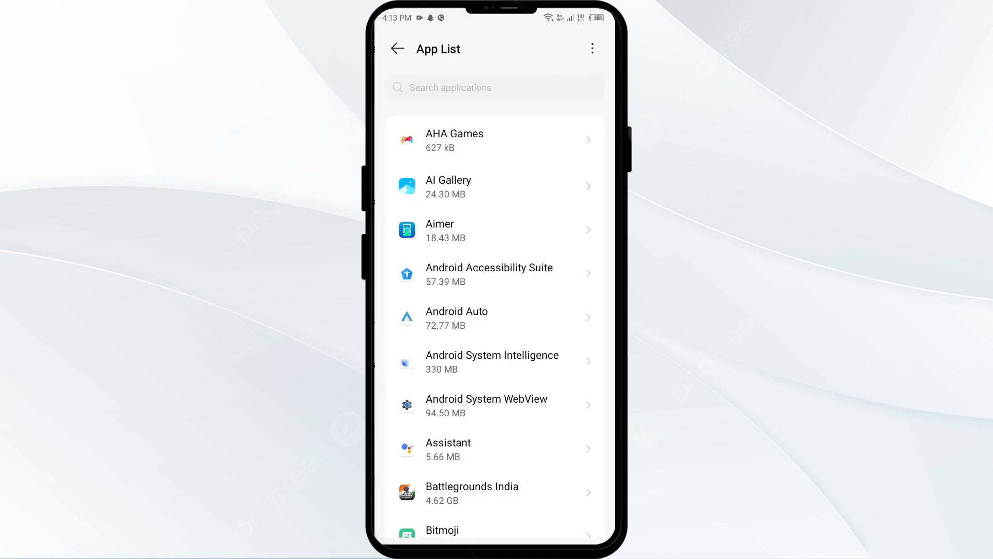
pyautogui.scroll(-3)
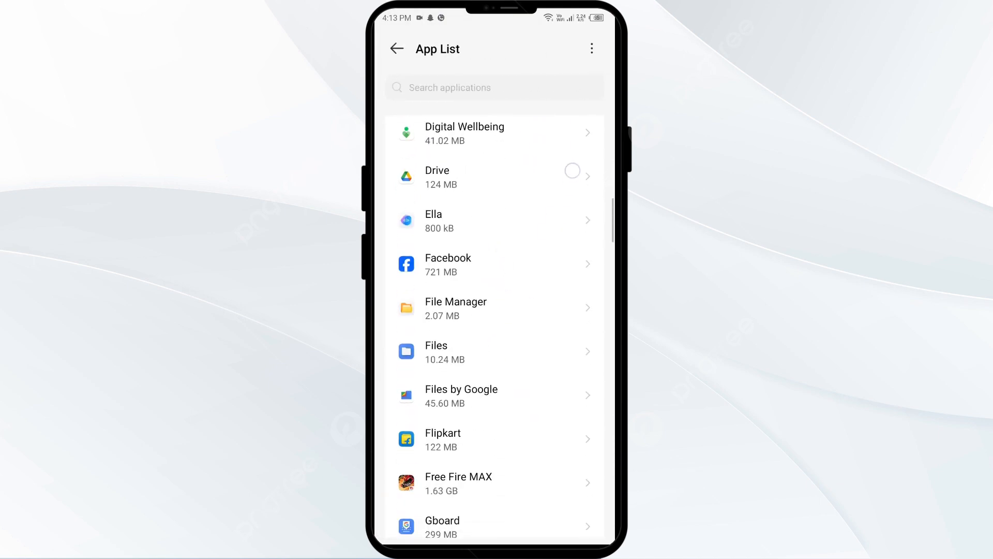
pyautogui.click(467, 265)
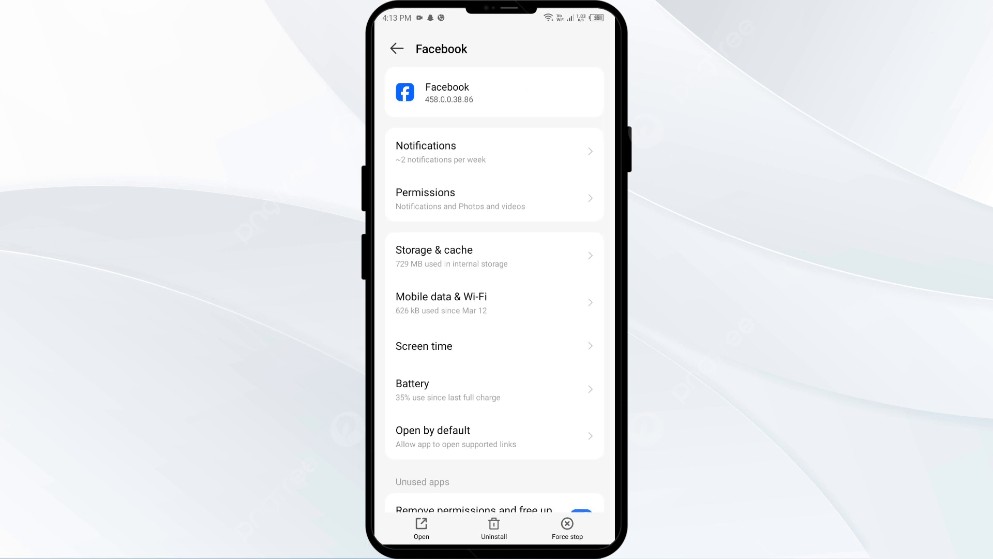
pyautogui.click(567, 527)
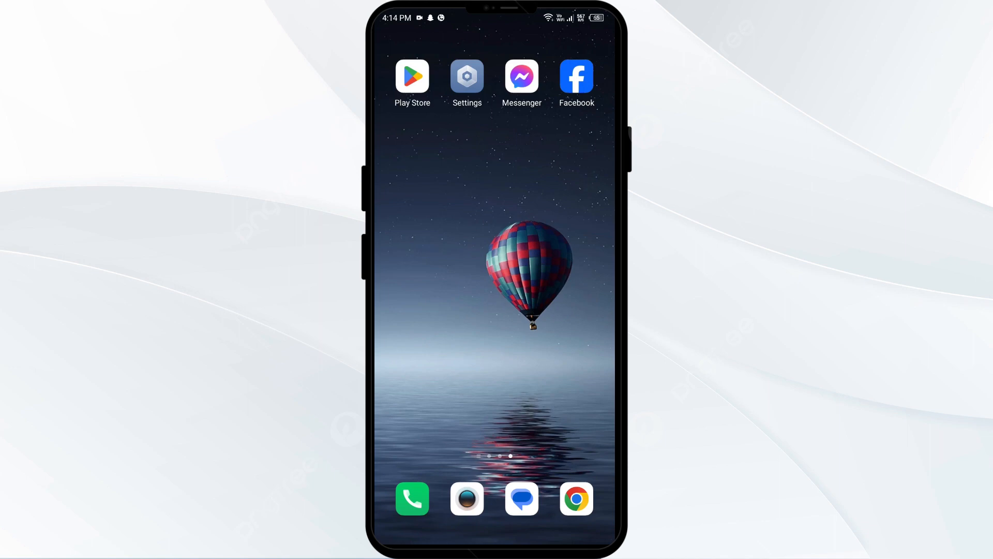
# - Search the Play Store for 'facebook' and open Facebook's store listing
pyautogui.click(412, 76)
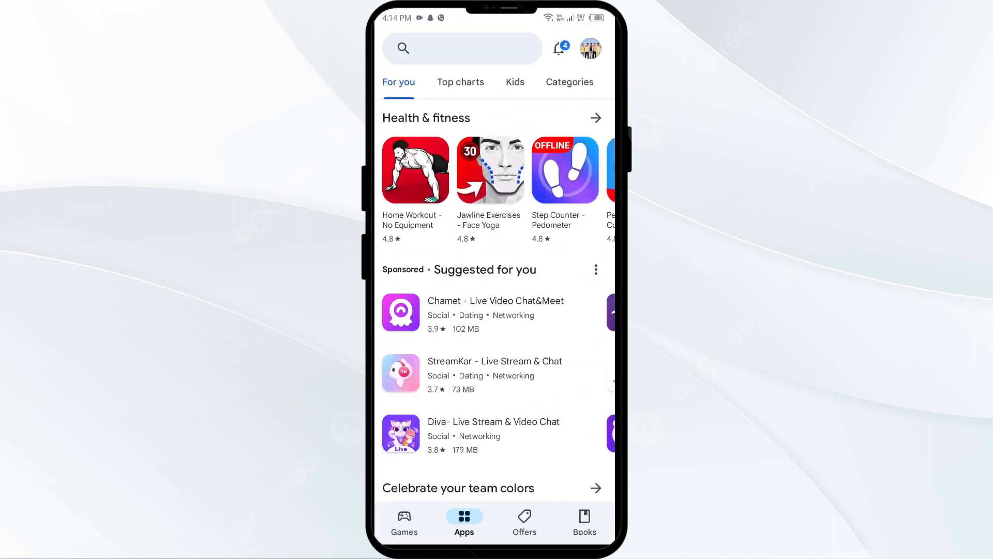
pyautogui.click(461, 48)
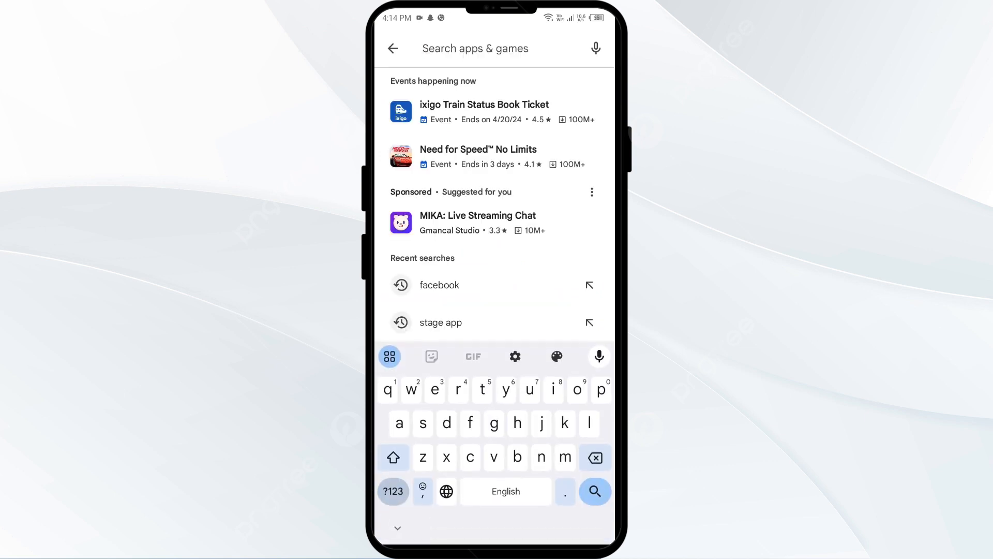
pyautogui.click(439, 285)
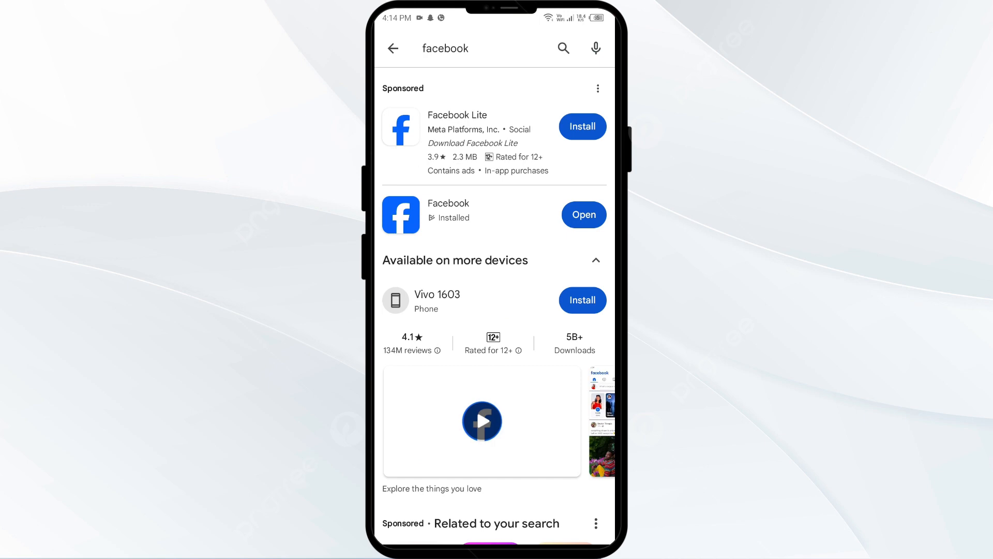
pyautogui.click(448, 203)
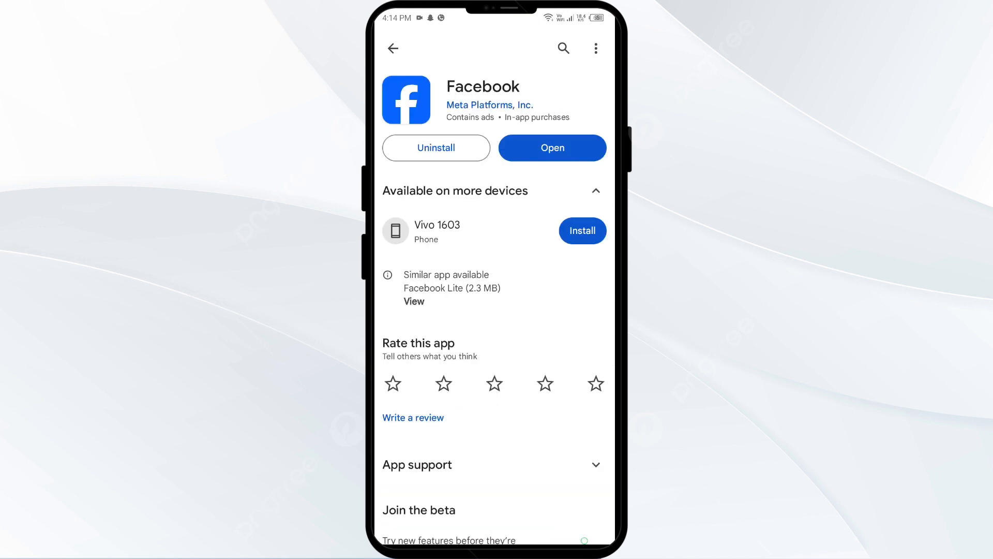